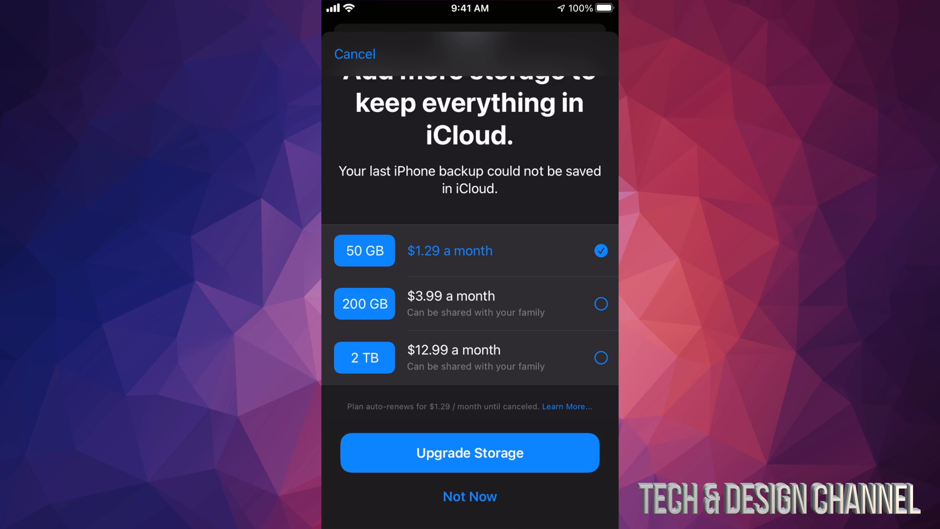
Decline the Upgrade Storage offer with Not Now and return to Settings
scroll("down", 3)
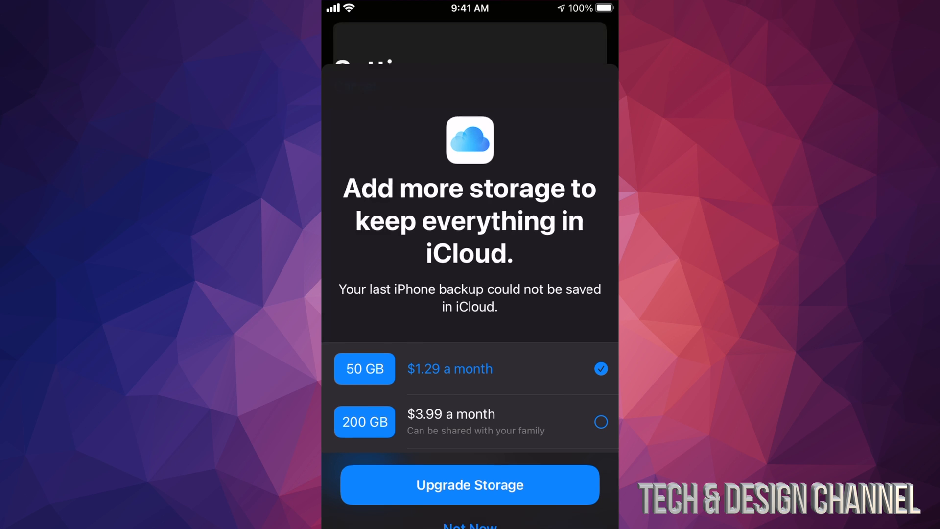
left_click(469, 525)
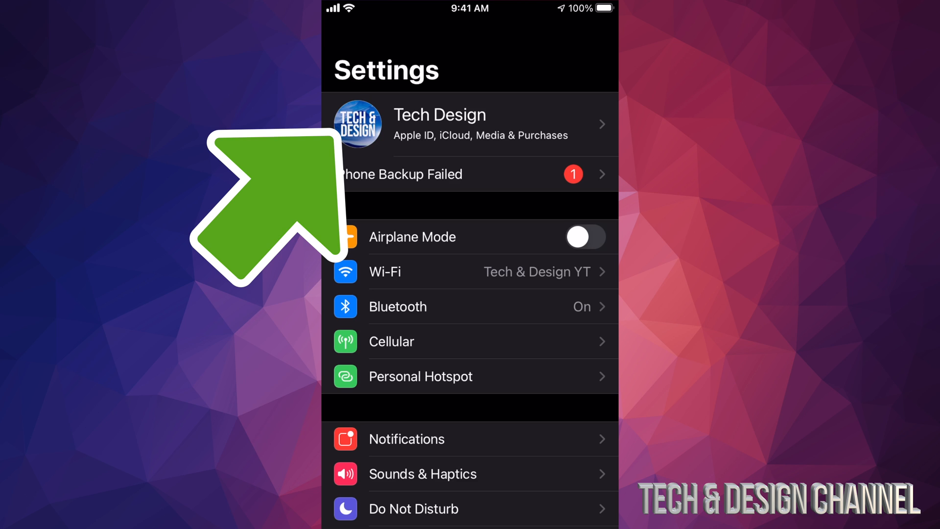
Go from the Apple ID account into iCloud, showing 4.5 GB of 5 GB used
left_click(480, 124)
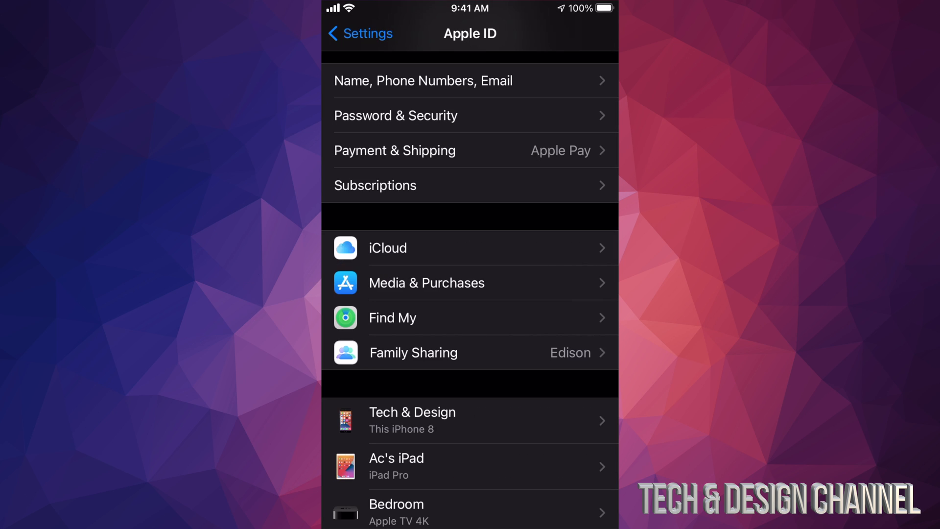
scroll("down", 3)
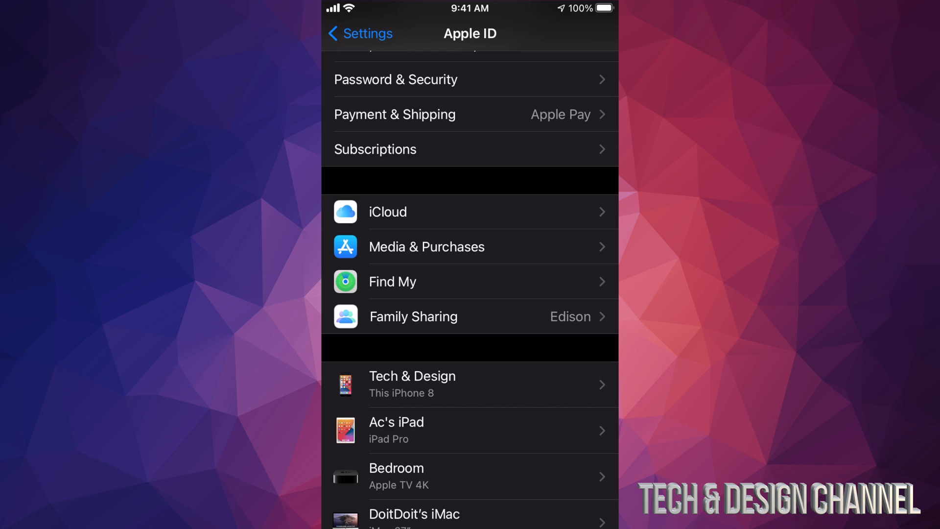
scroll("down", 3)
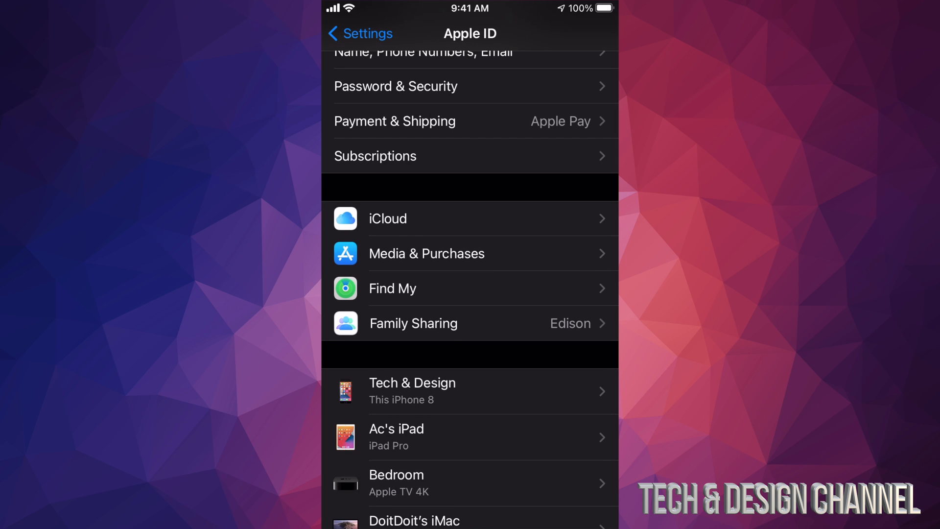
left_click(387, 218)
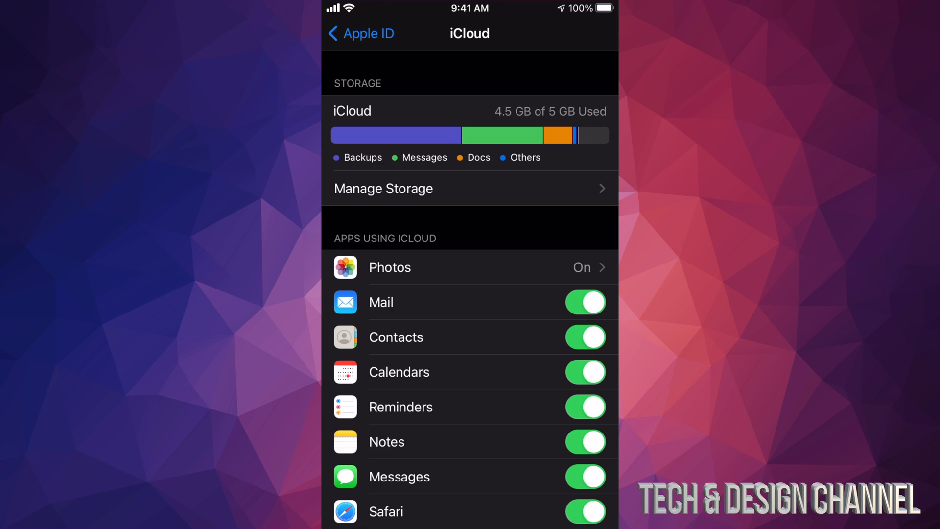
View Manage Storage's per-app list, led by Backups 2.4 GB and Messages 1.5 GB
left_click(383, 188)
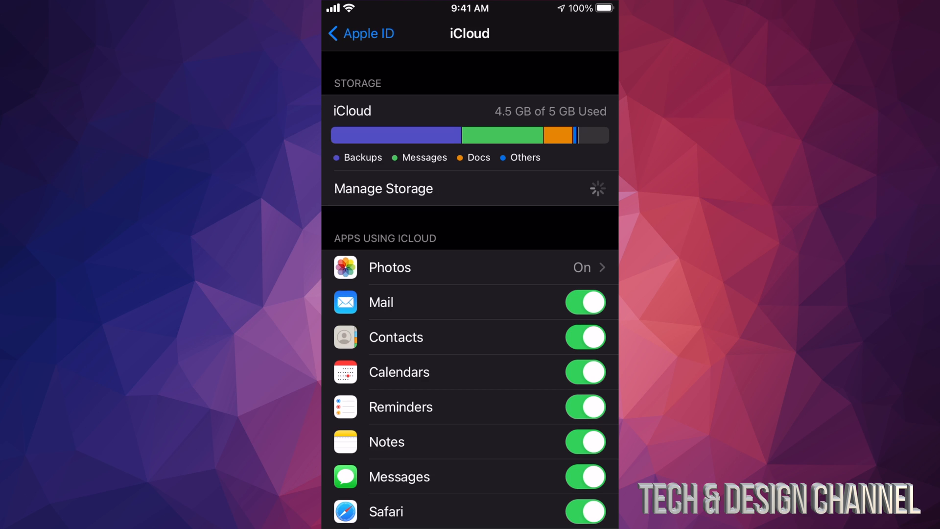
left_click(383, 188)
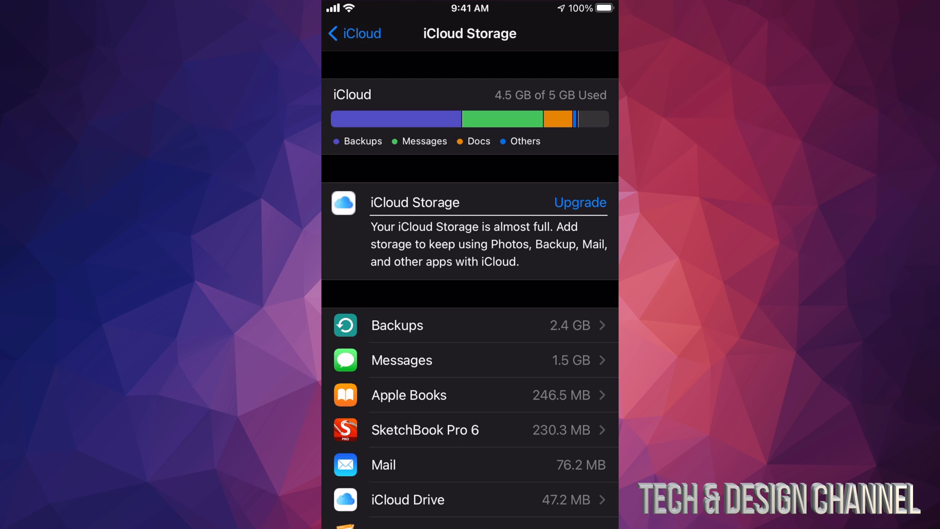
scroll("down", 3)
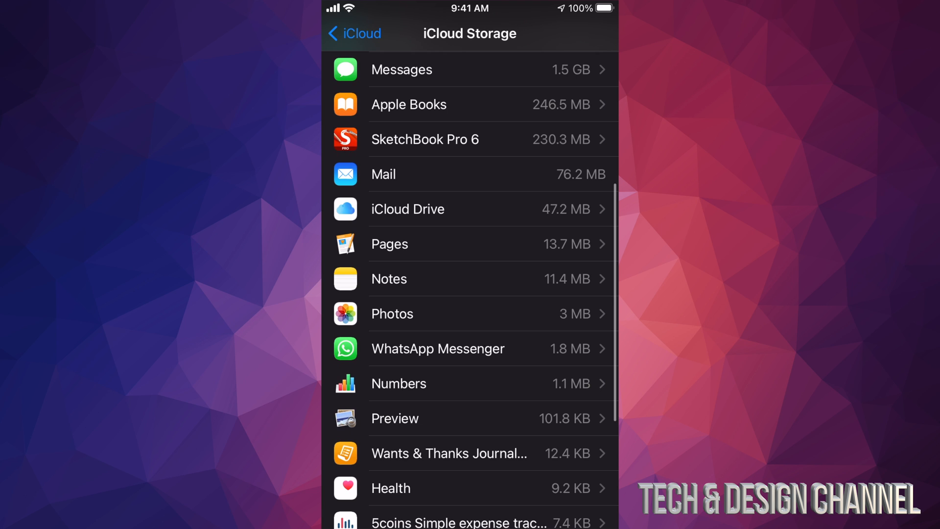
scroll("down", 3)
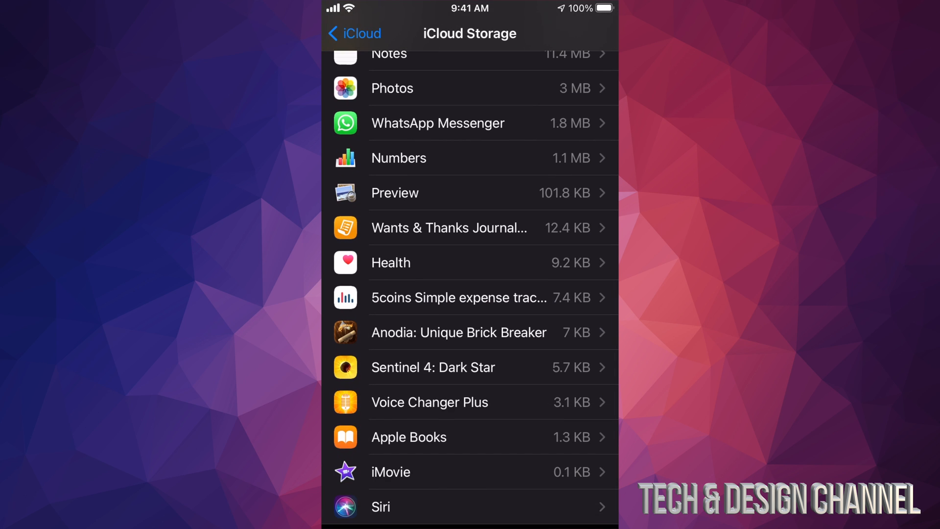
scroll("down", 3)
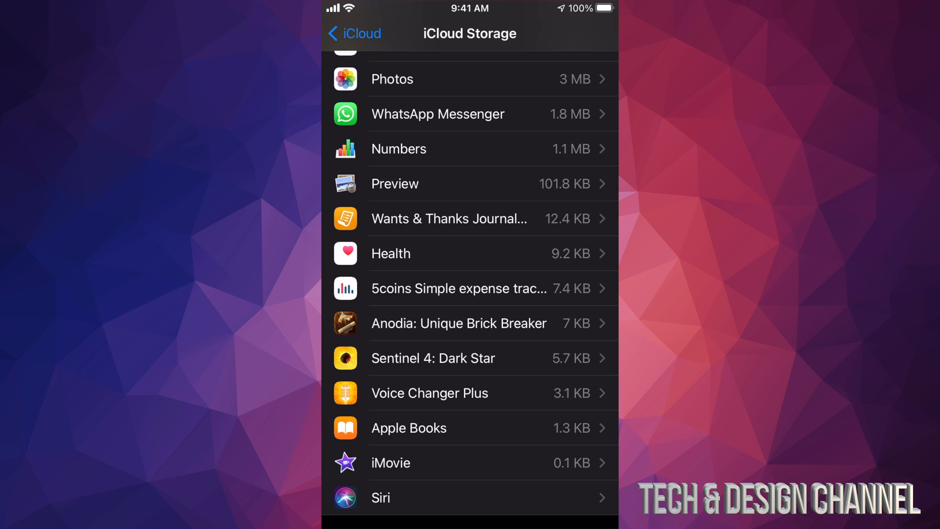
scroll("down", 3)
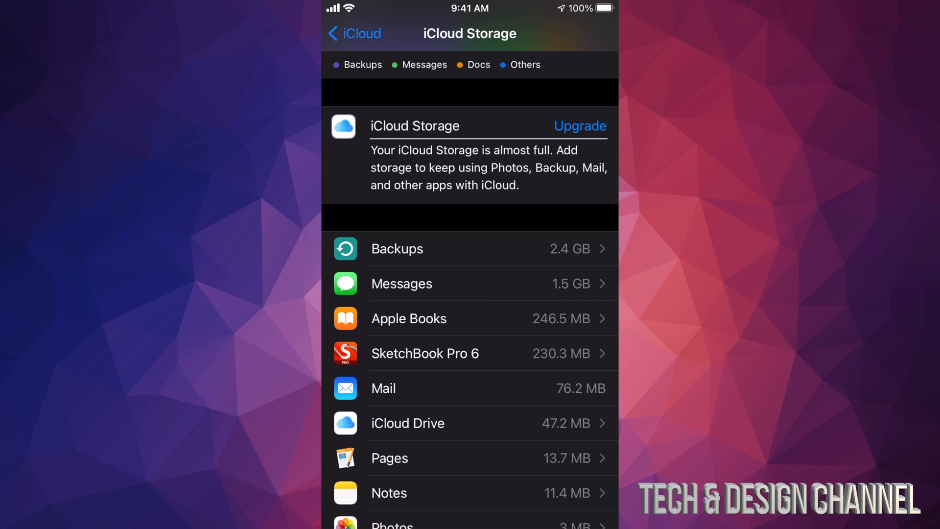
left_click(401, 283)
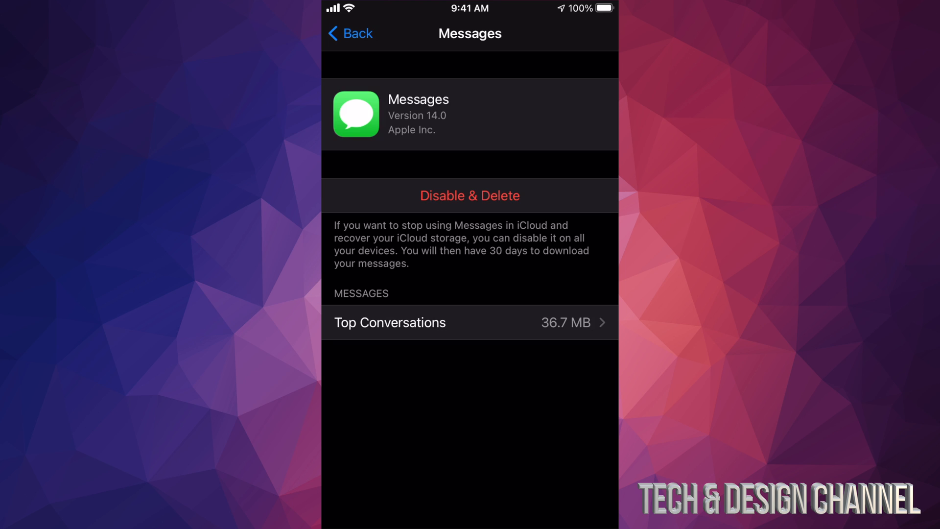
left_click(389, 322)
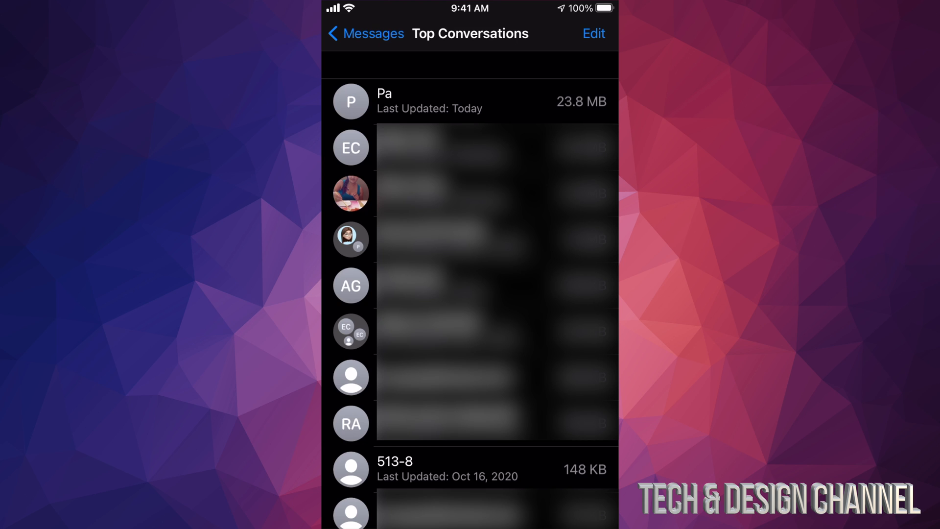
left_click(594, 33)
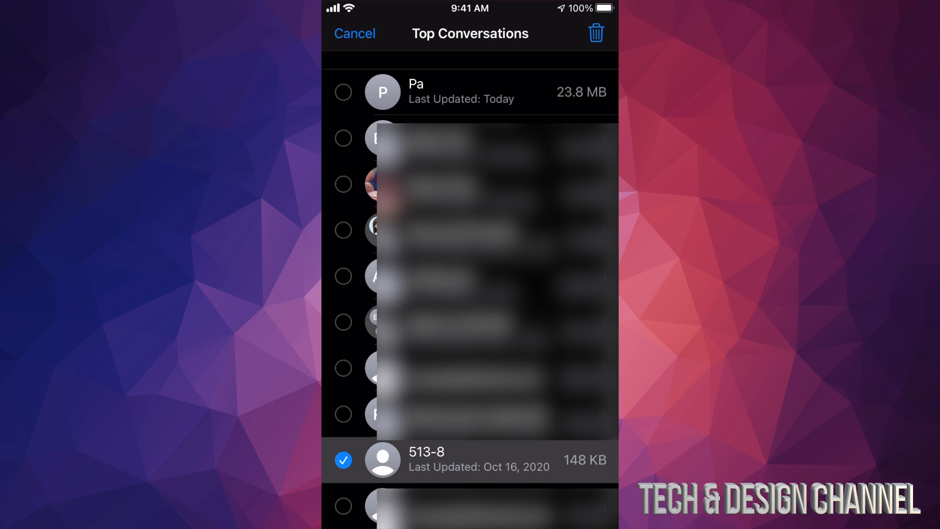
left_click(354, 33)
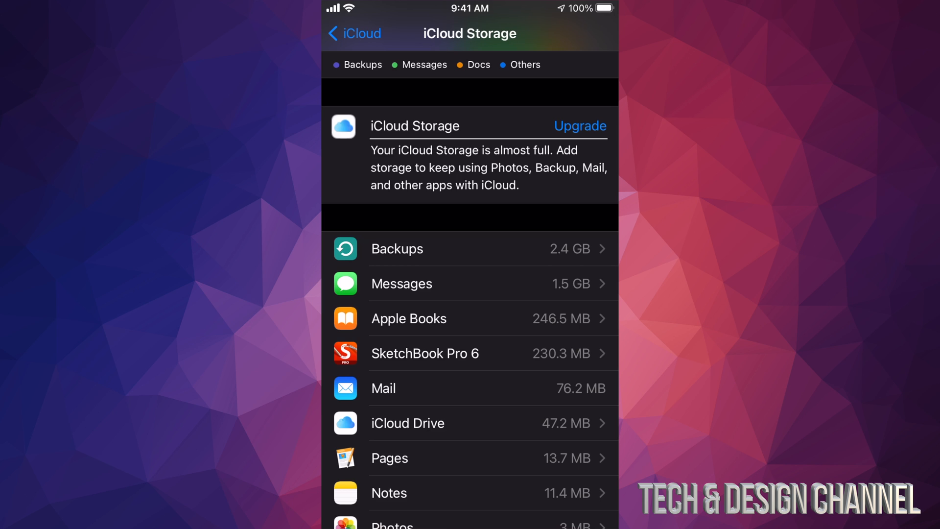
Inspect SketchBook Pro 6's 206.3 MB of iCloud documents and return to the storage list
scroll("down", 3)
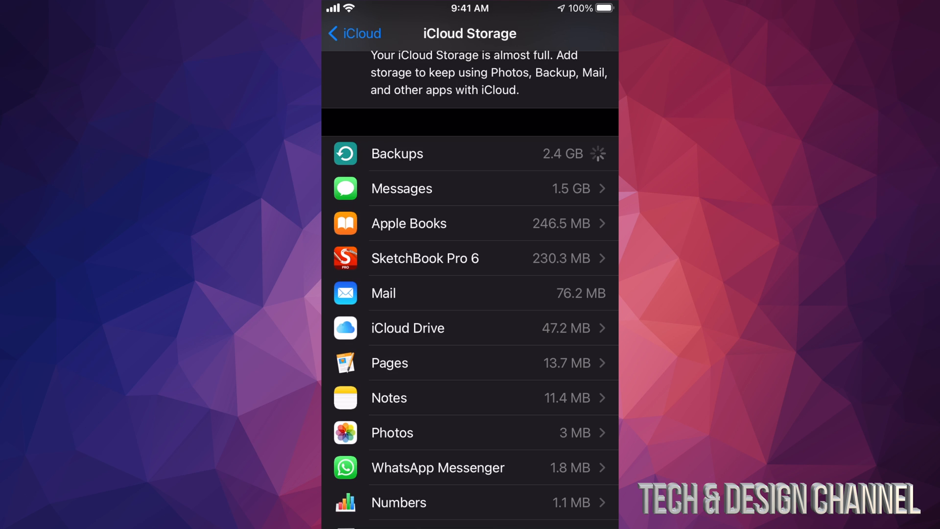
scroll("down", 3)
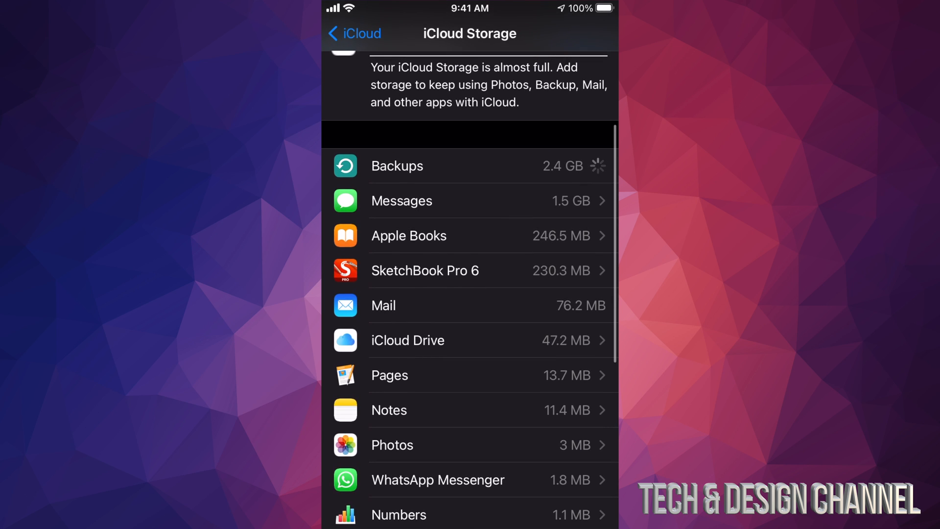
left_click(424, 270)
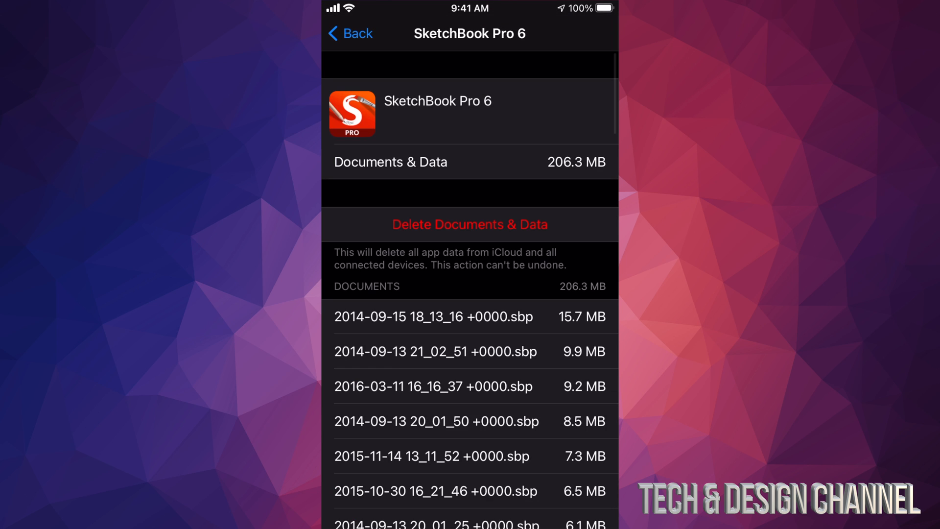
scroll("down", 3)
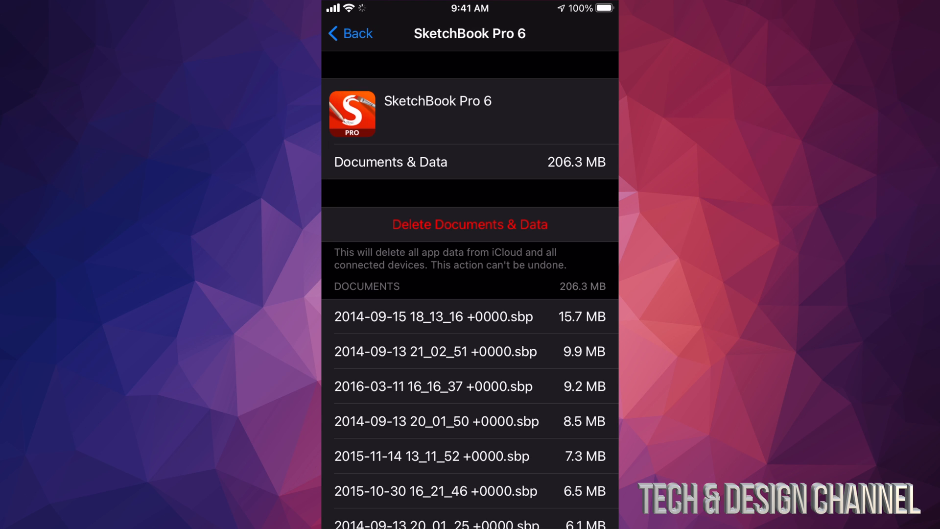
left_click(348, 33)
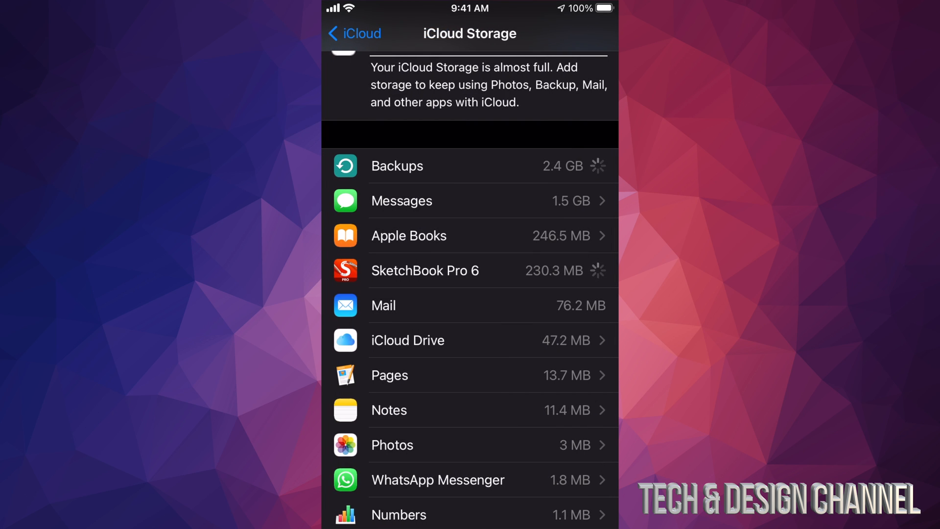
Disable & Delete Messages in iCloud and confirm the 30-day deletion
scroll("down", 3)
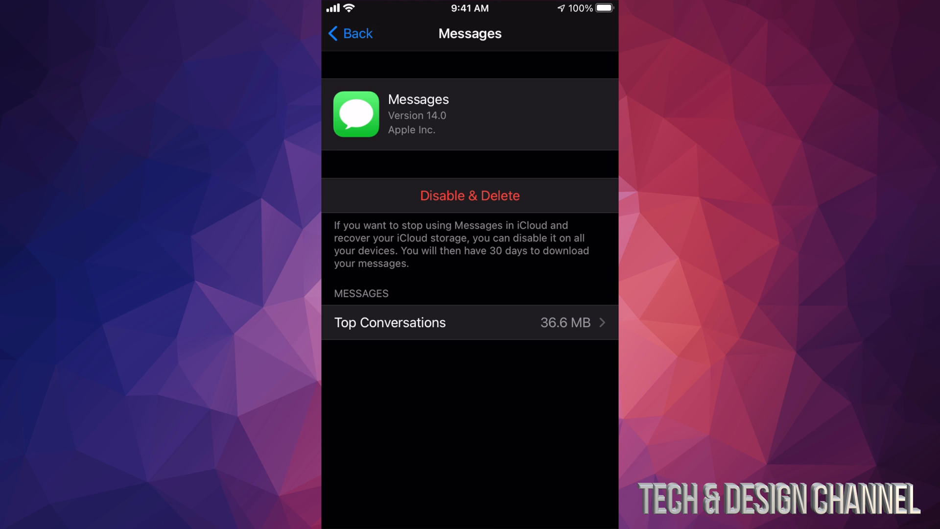
left_click(469, 195)
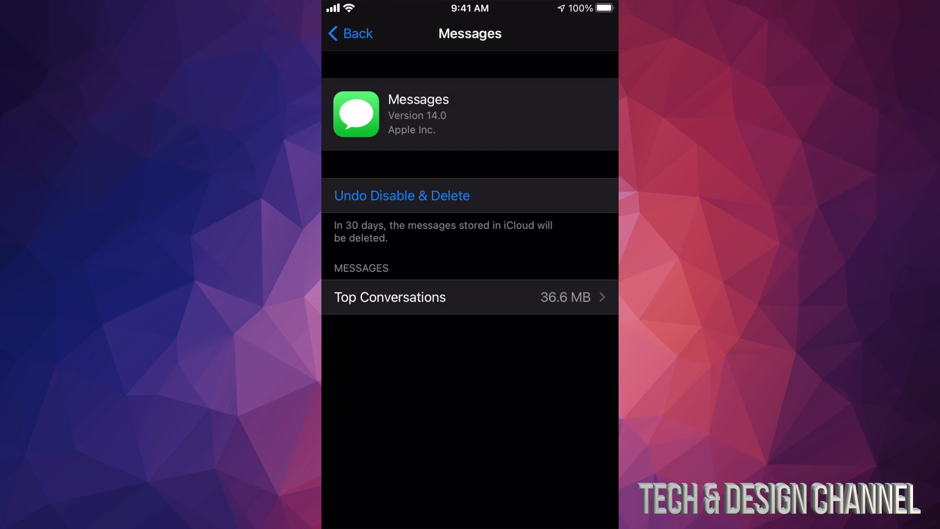
left_click(349, 33)
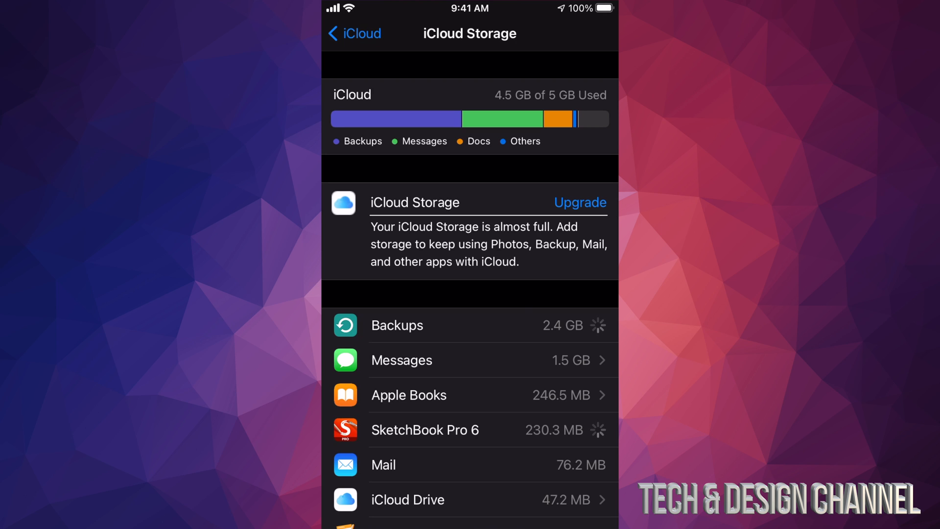
Return to the iCloud page (404.4 MB of 5 GB) and browse the Apps Using iCloud list
left_click(353, 33)
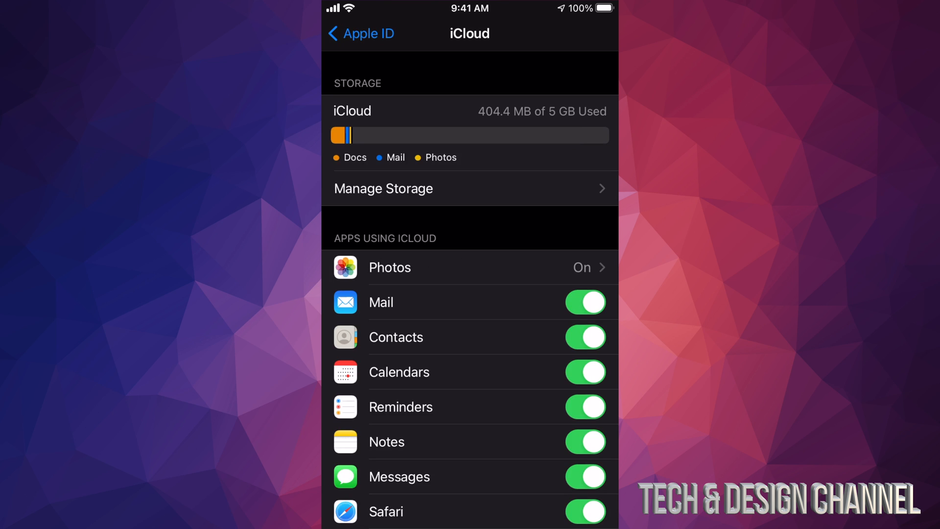
scroll("down", 3)
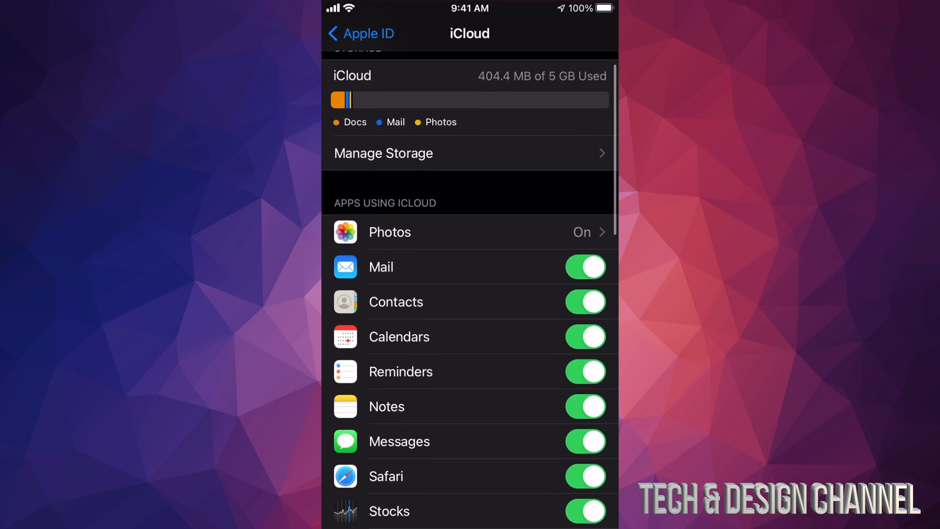
scroll("down", 3)
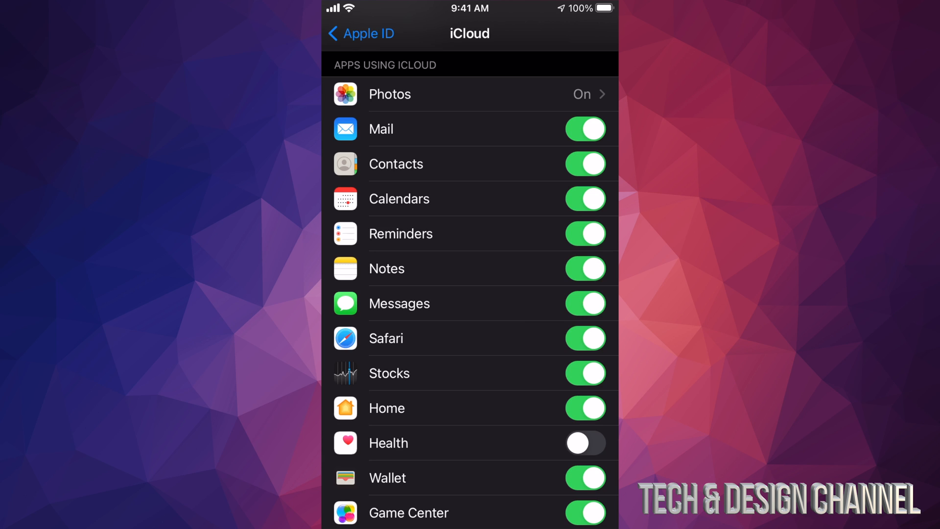
scroll("down", 3)
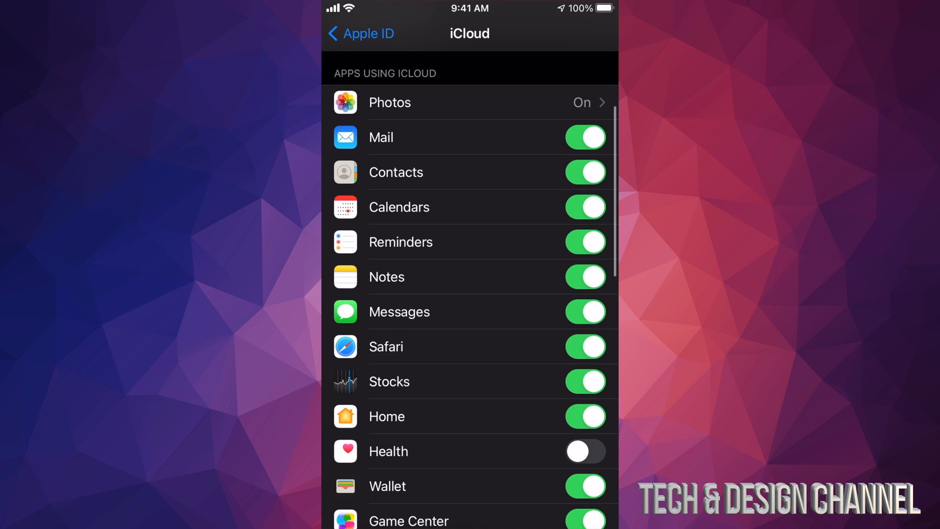
scroll("down", 3)
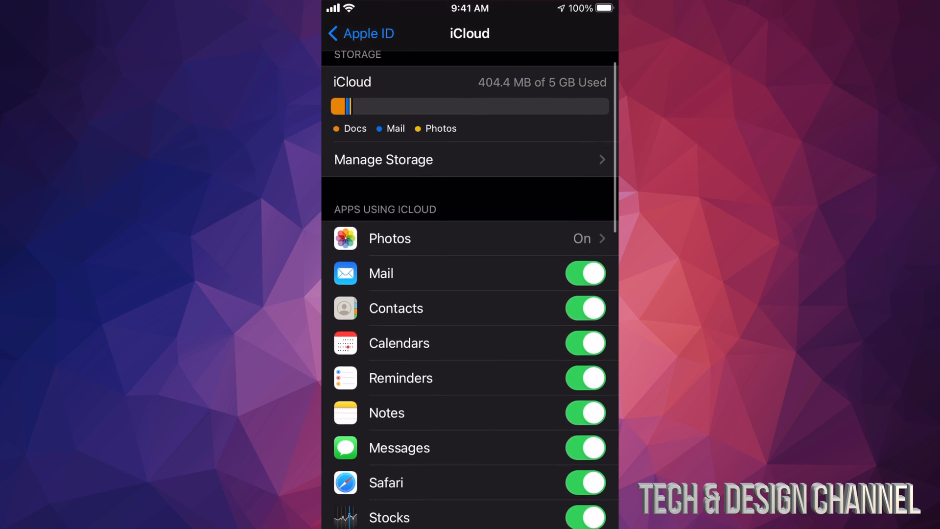
scroll("down", 3)
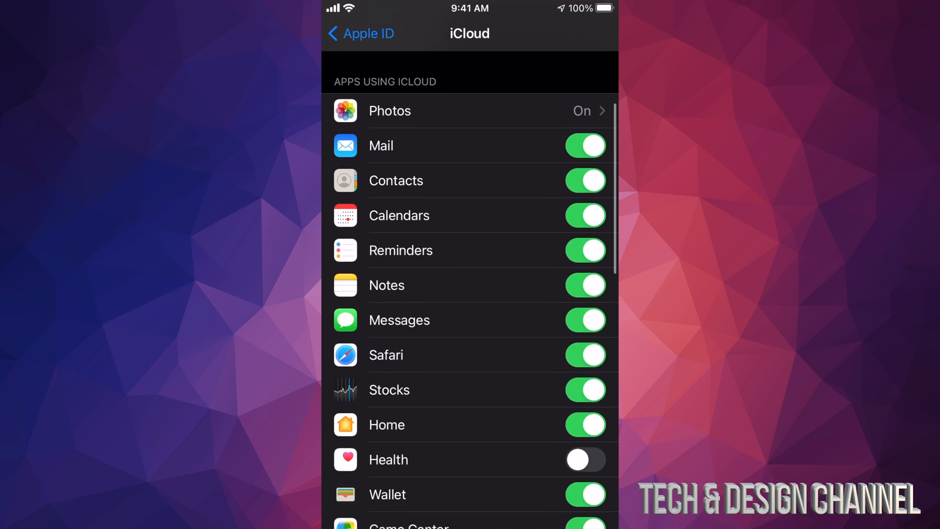
scroll("down", 3)
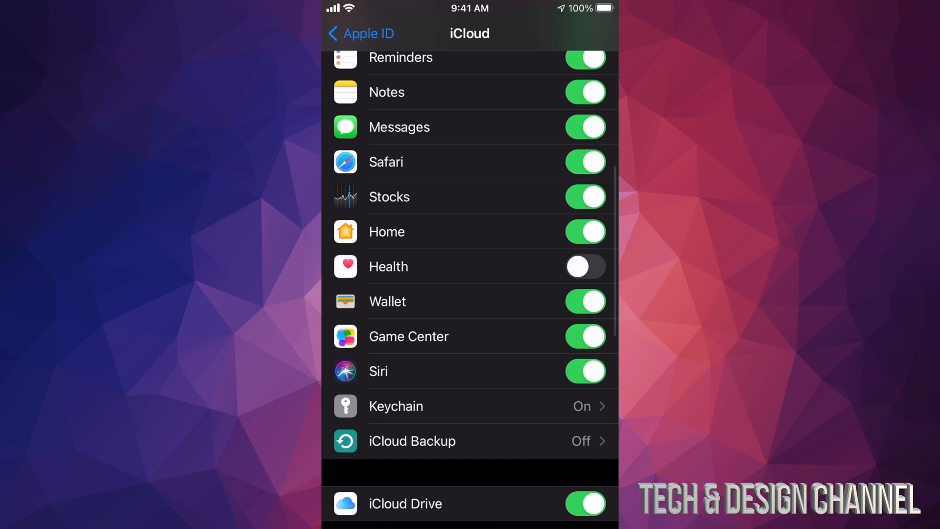
Switch off iCloud syncing for Home and for Adobe Fill & Sign
scroll("down", 3)
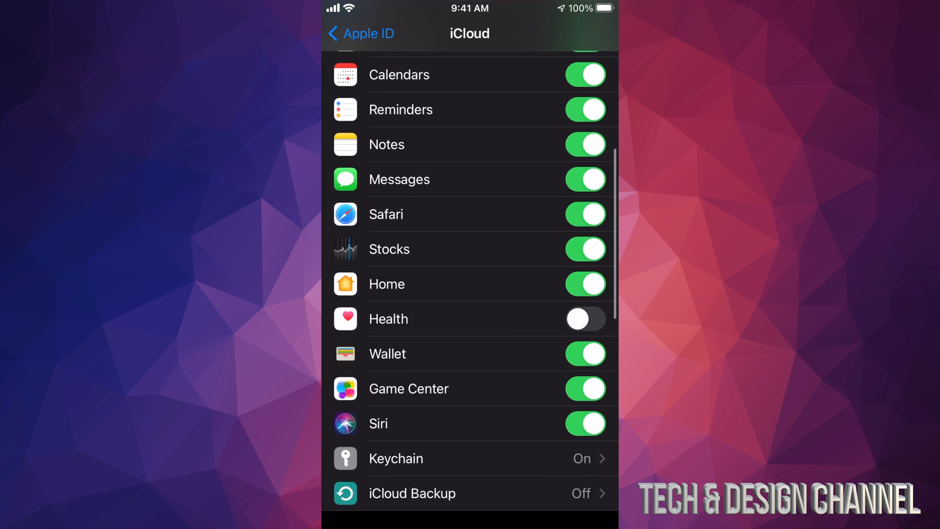
left_click(585, 284)
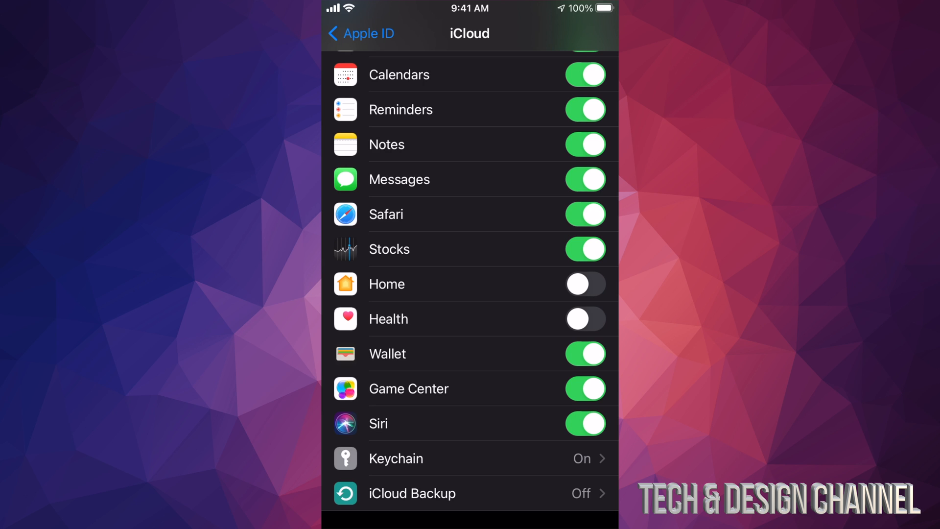
scroll("down", 3)
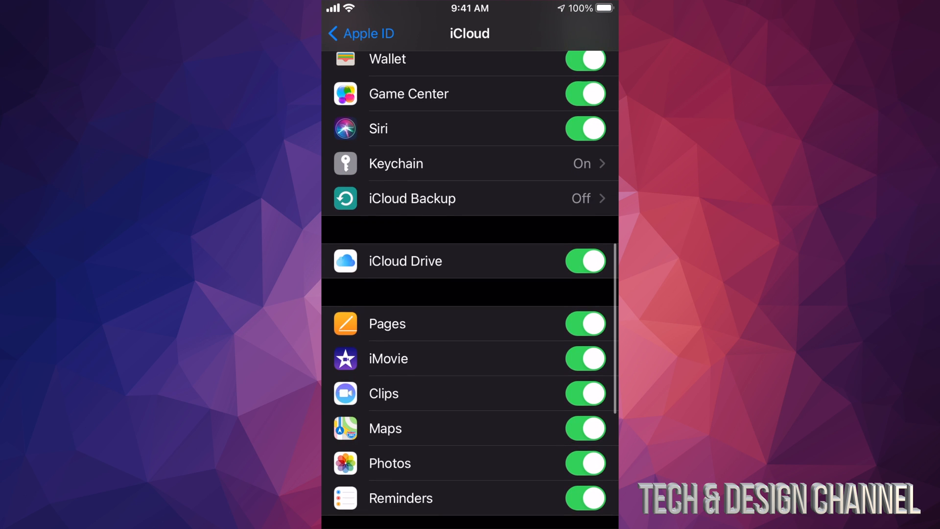
scroll("down", 3)
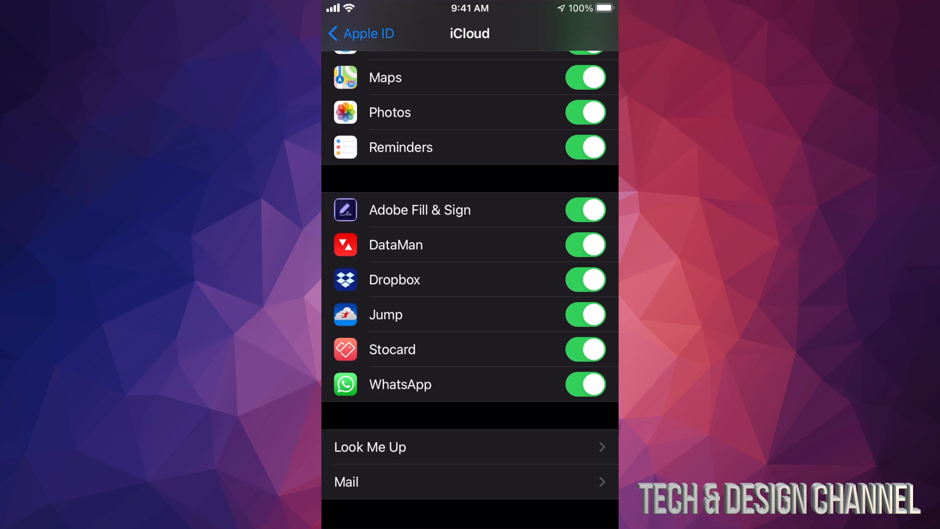
left_click(584, 210)
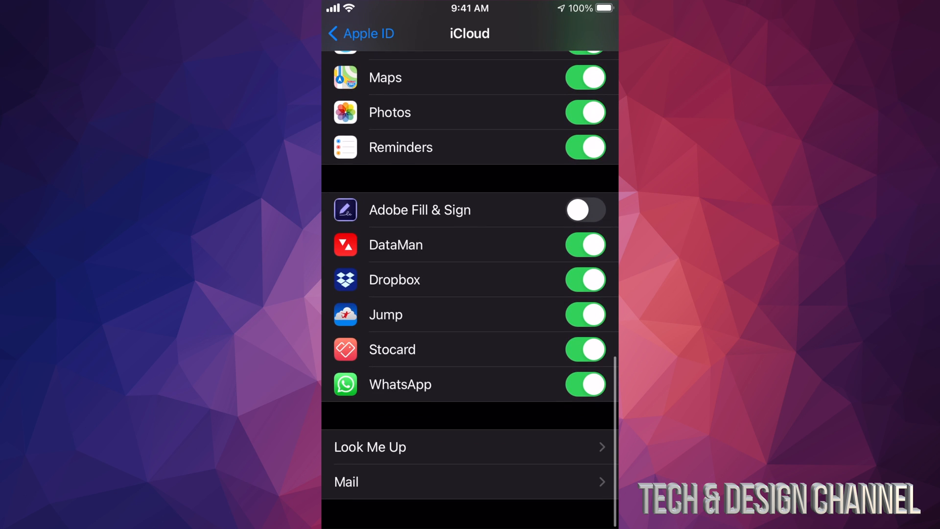
scroll("down", 3)
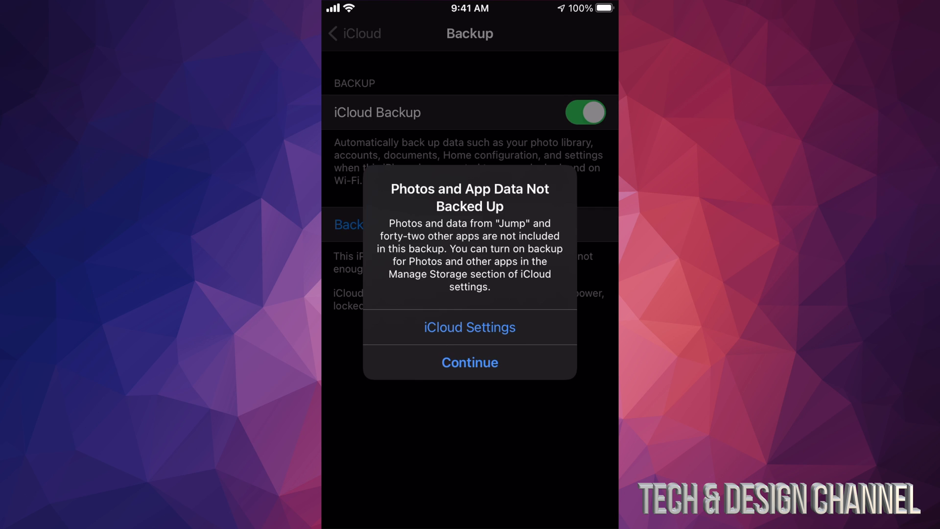
Continue the Back Up Now despite the photos and app data not included alert
left_click(469, 363)
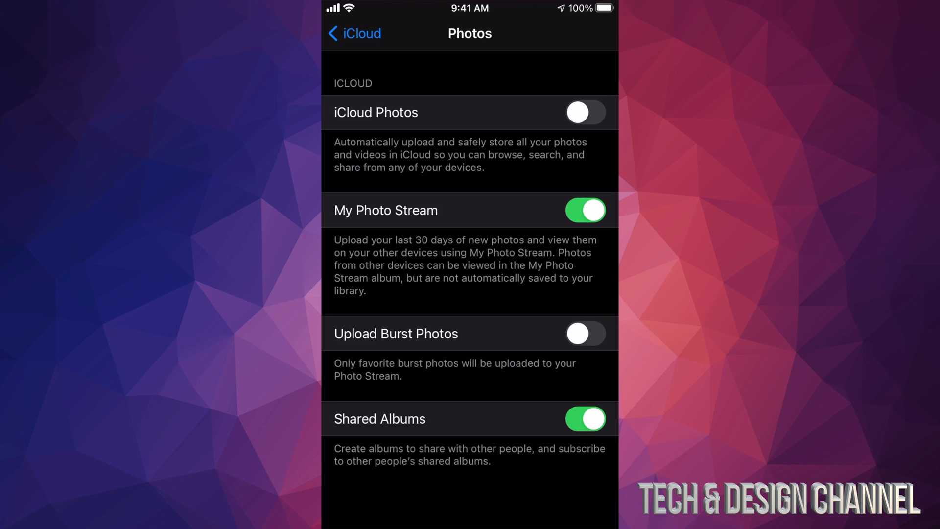
Go back from Photos to the iCloud page, where Photos now reads On
left_click(354, 33)
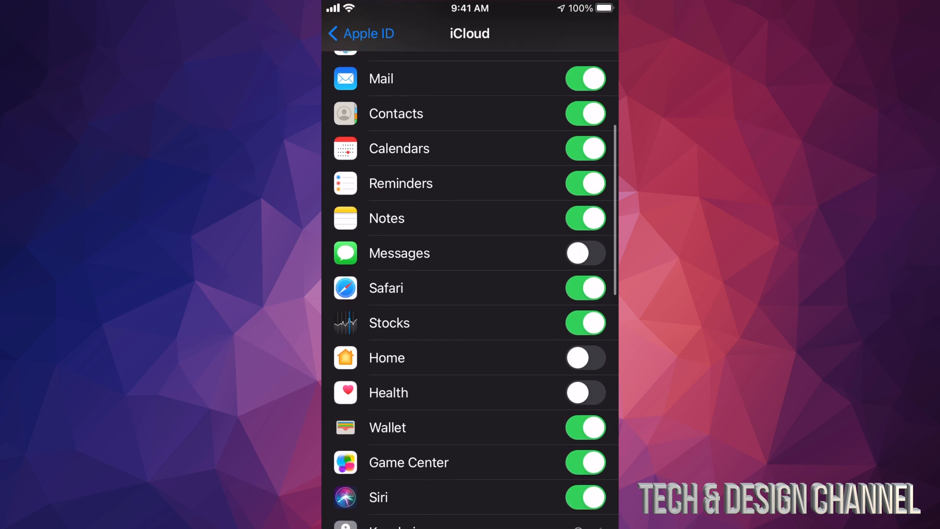
scroll("down", 3)
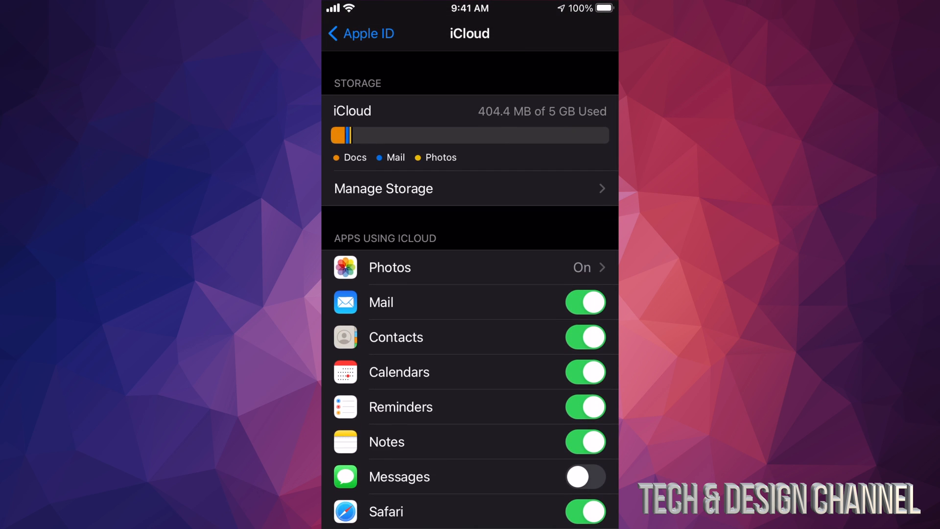